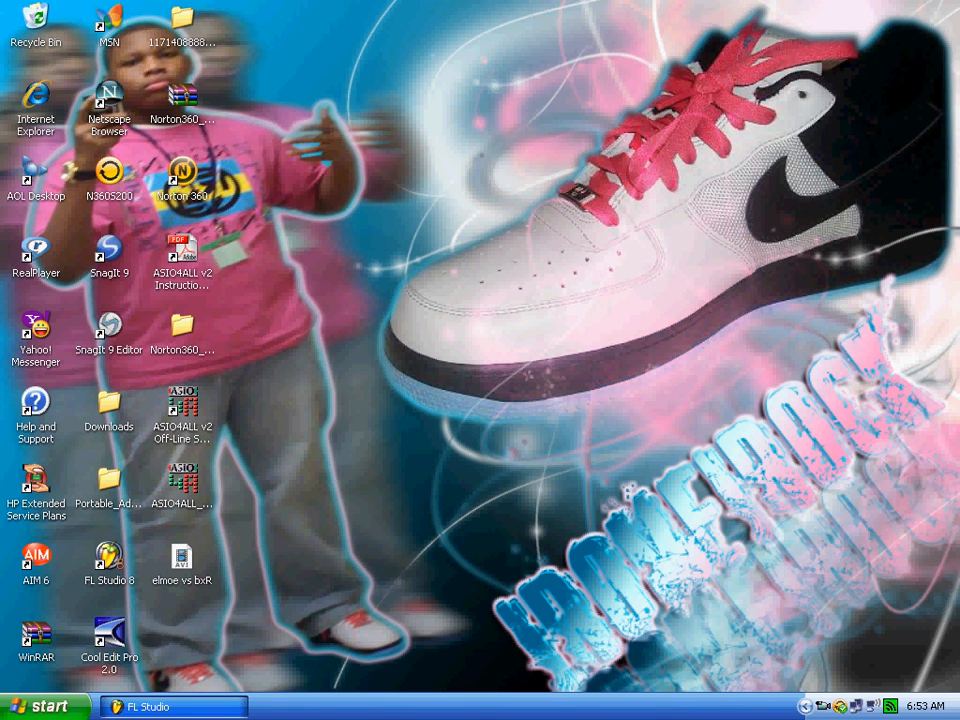
Restore the FL Studio window from the taskbar and head to its audio settings.
left_click(150, 706)
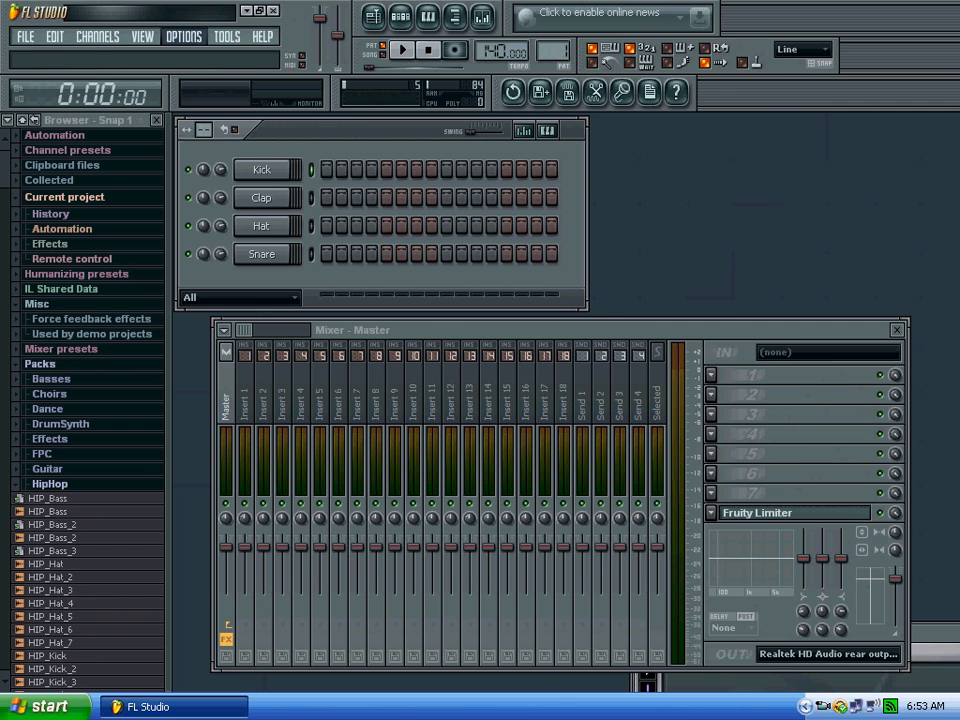
left_click(184, 36)
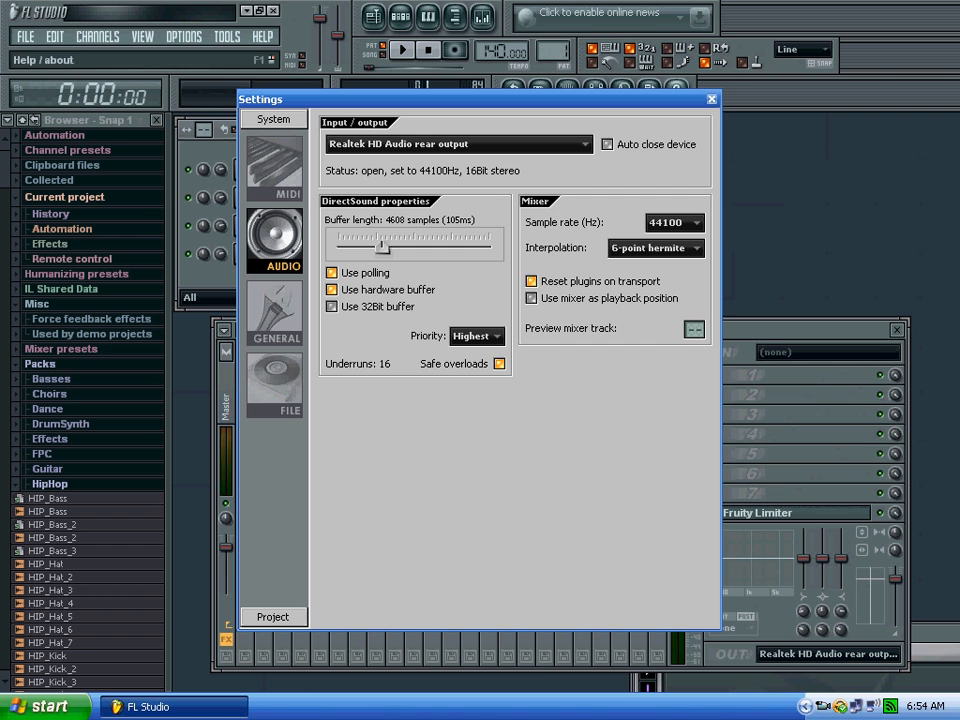
Minimize FL Studio so the desktop shows again.
left_click(712, 100)
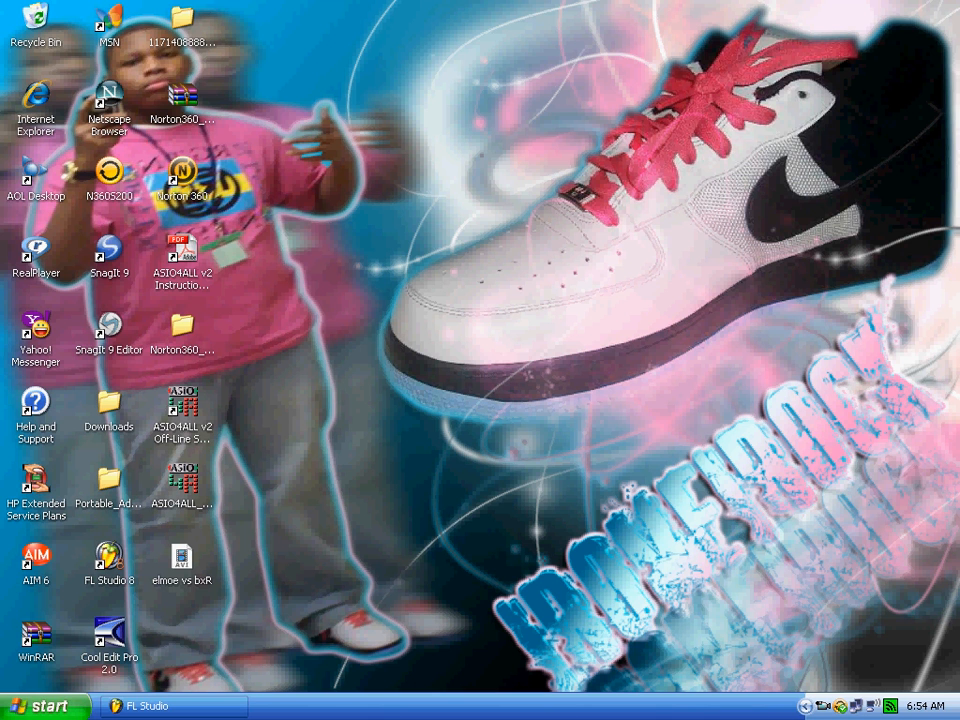
Reach Sounds and Audio Devices in Control Panel via the Start menu and Sounds, Speech, and Audio Devices.
left_click(40, 704)
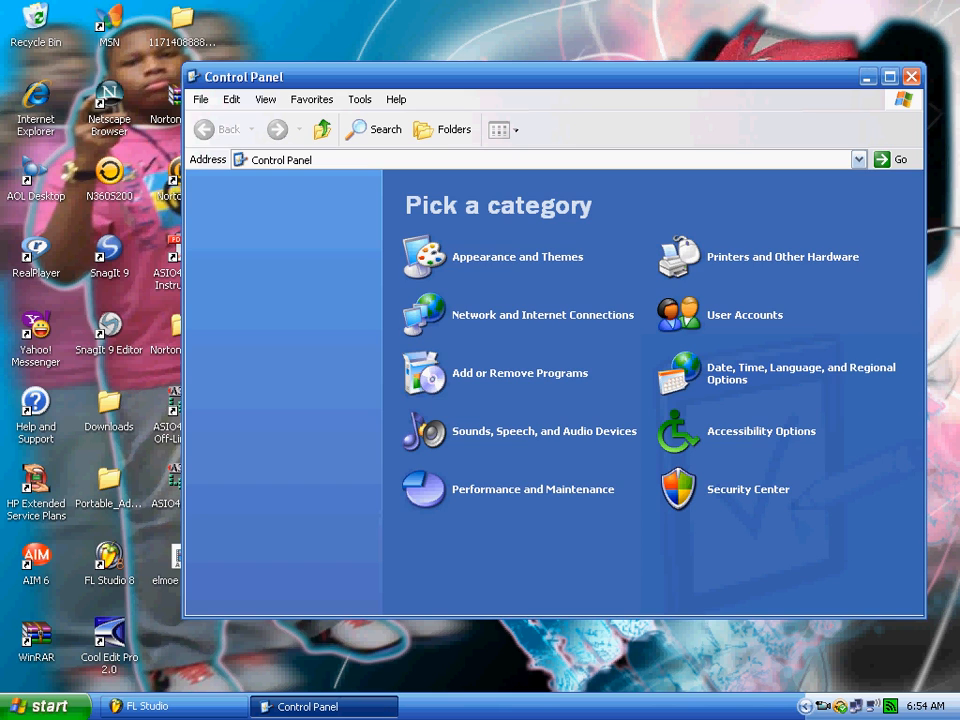
mouse_move(544, 432)
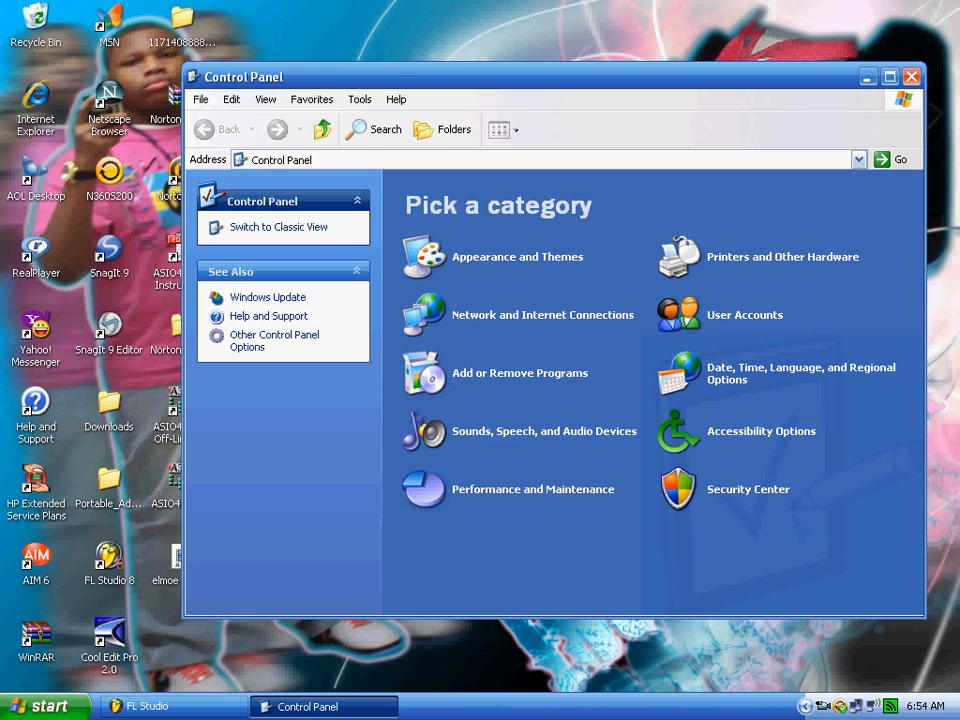
left_click(544, 432)
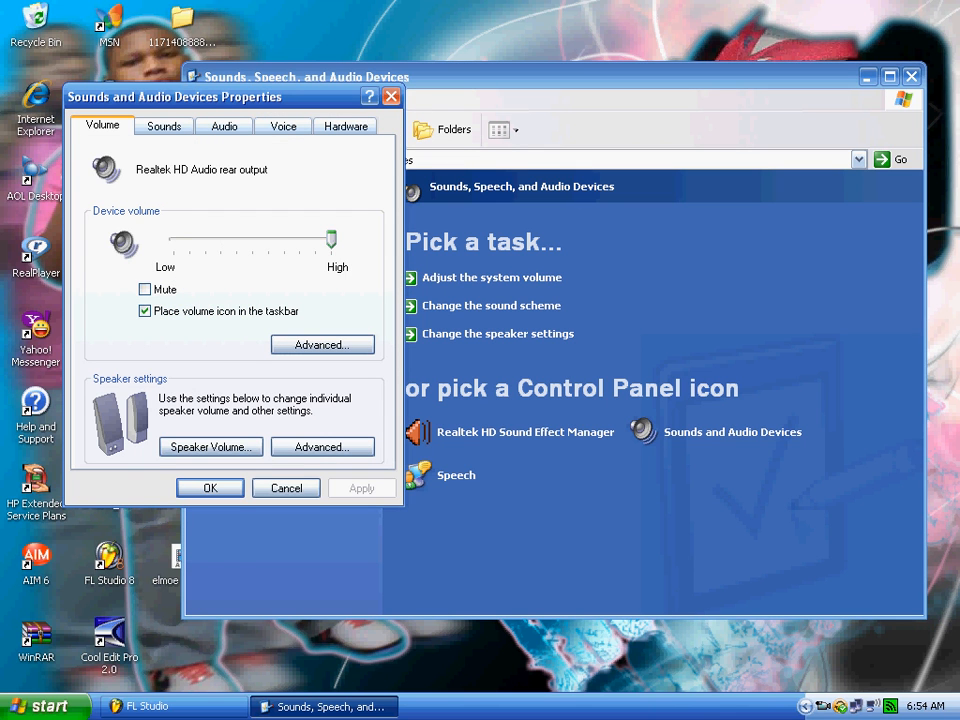
left_click(344, 124)
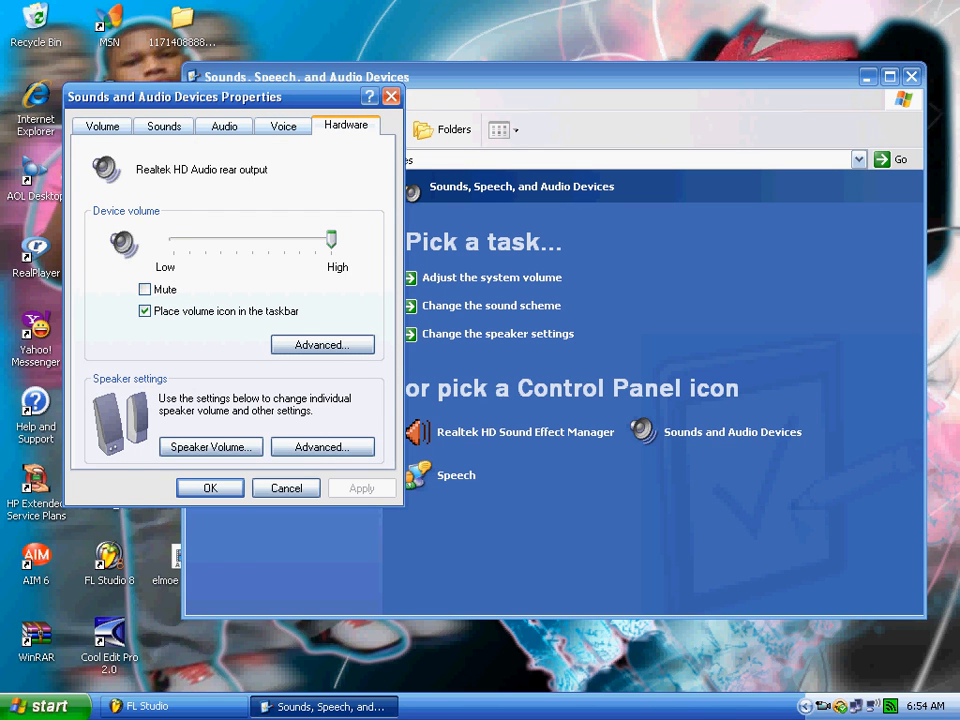
On the Hardware device list, bring up properties for the HL-DT-ST RW/DVD GCC-4482B drive.
left_click(346, 124)
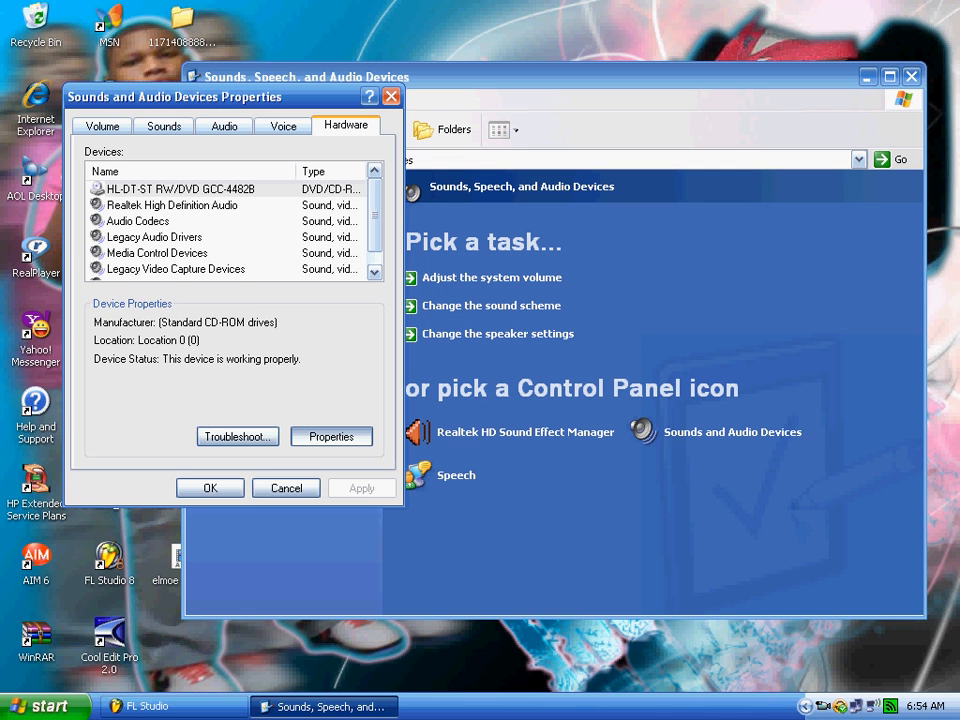
left_click(332, 436)
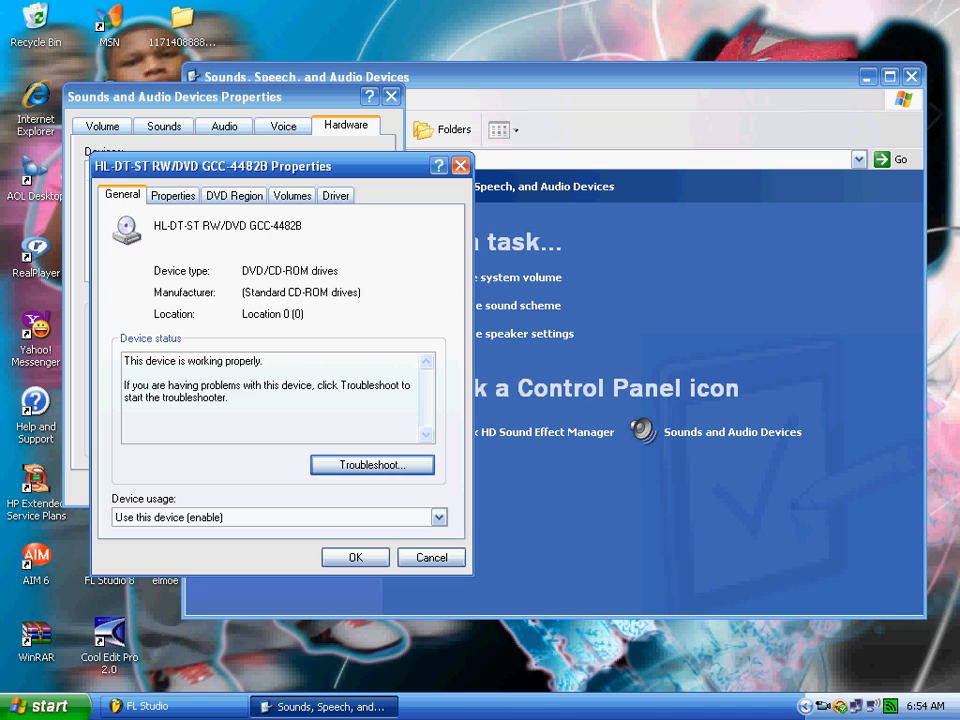
View the drive's Driver details, then close the device dialogs and the Control Panel window.
left_click(336, 194)
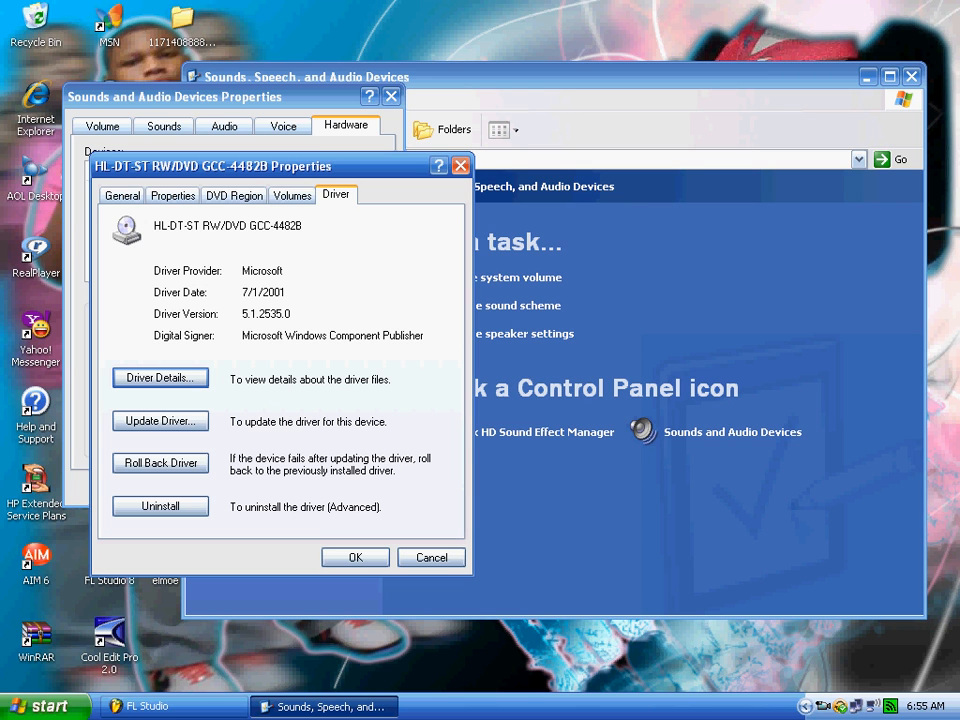
left_click(432, 556)
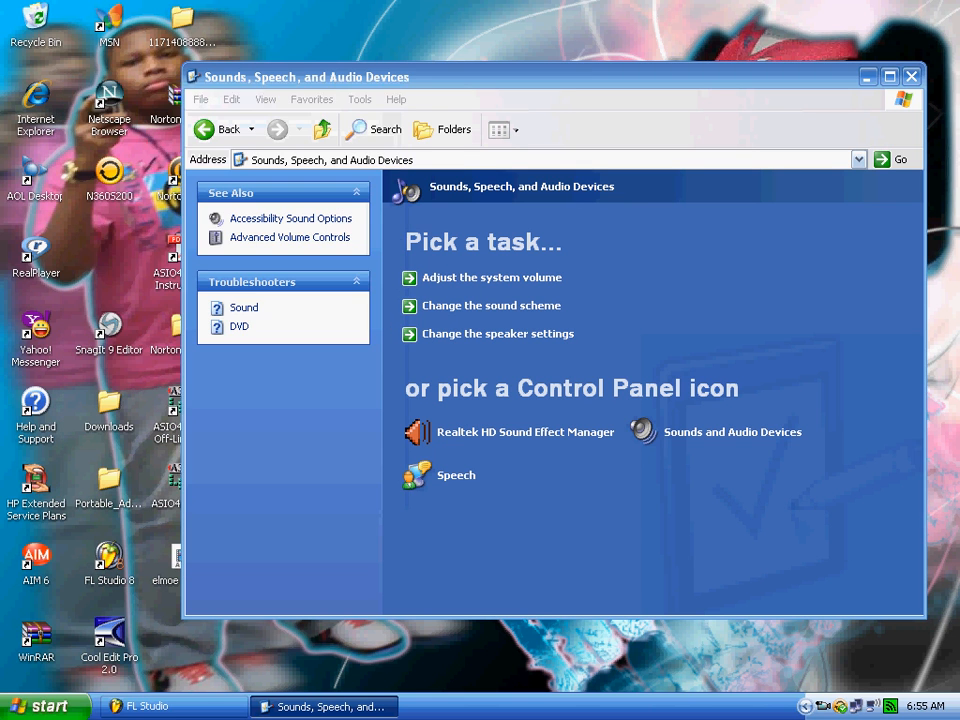
left_click(912, 76)
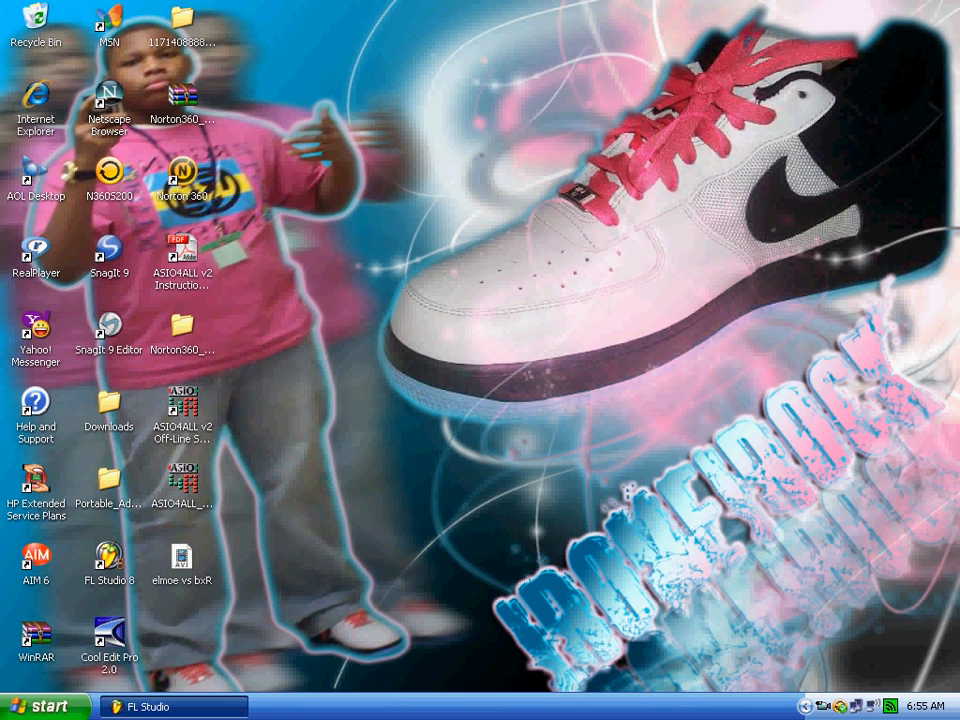